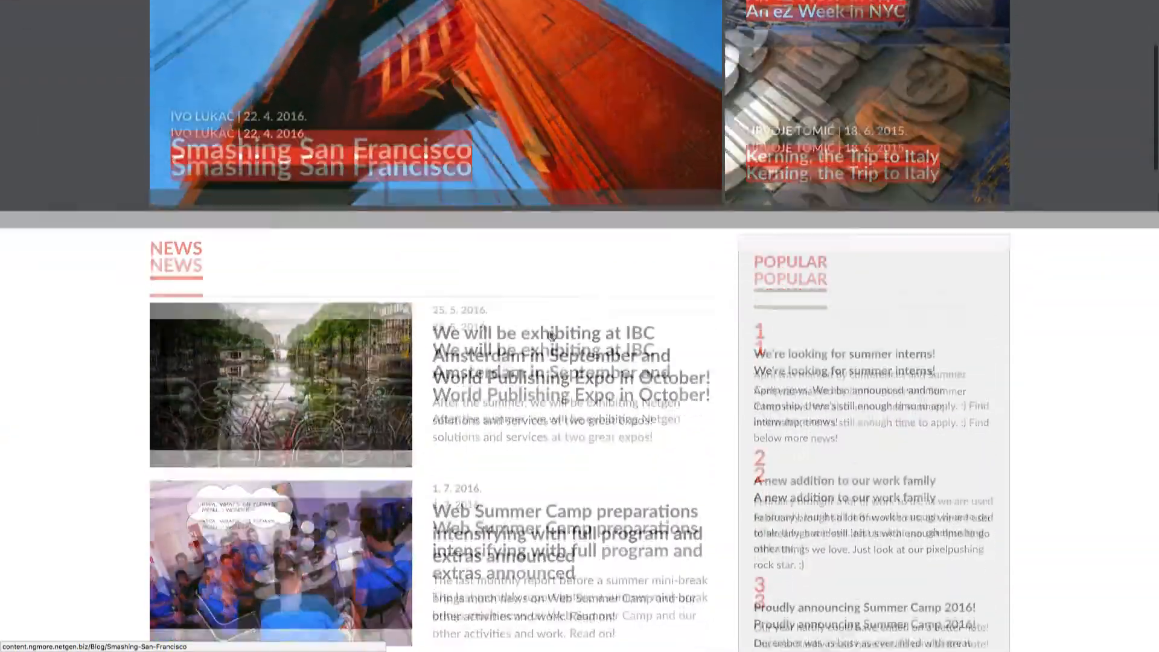
Scroll the Home layout to show its featured grid, news list and popular blocks.
scroll("down", 3)
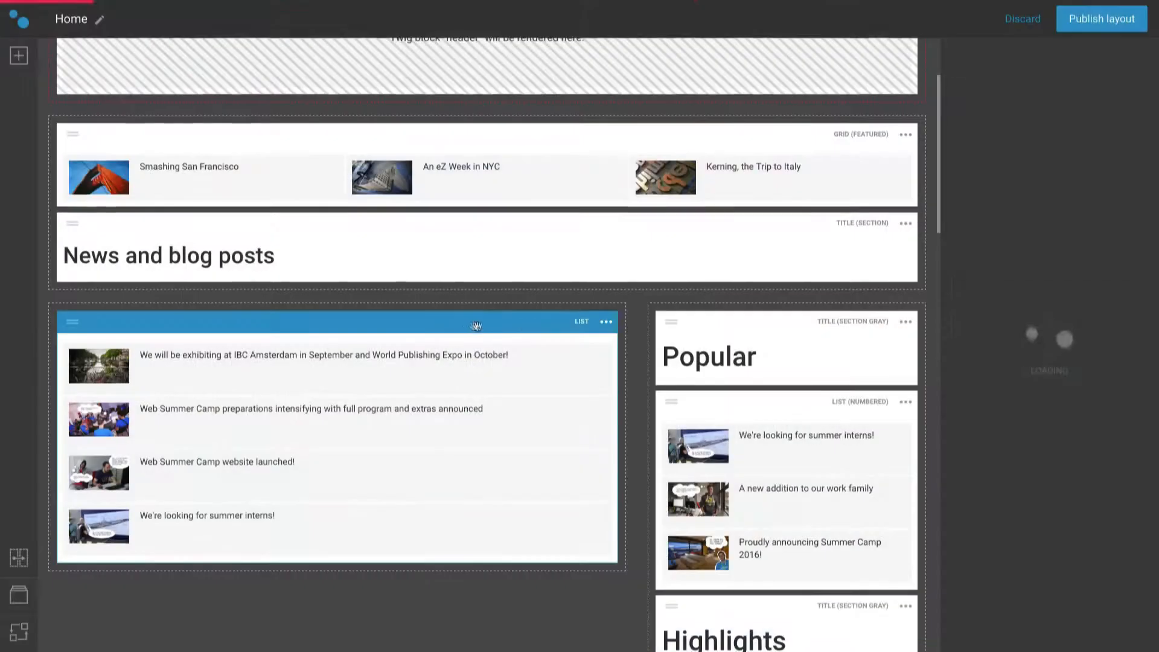
Open the news list block's Content panel and start adding items to its four-item manual collection.
left_click(582, 322)
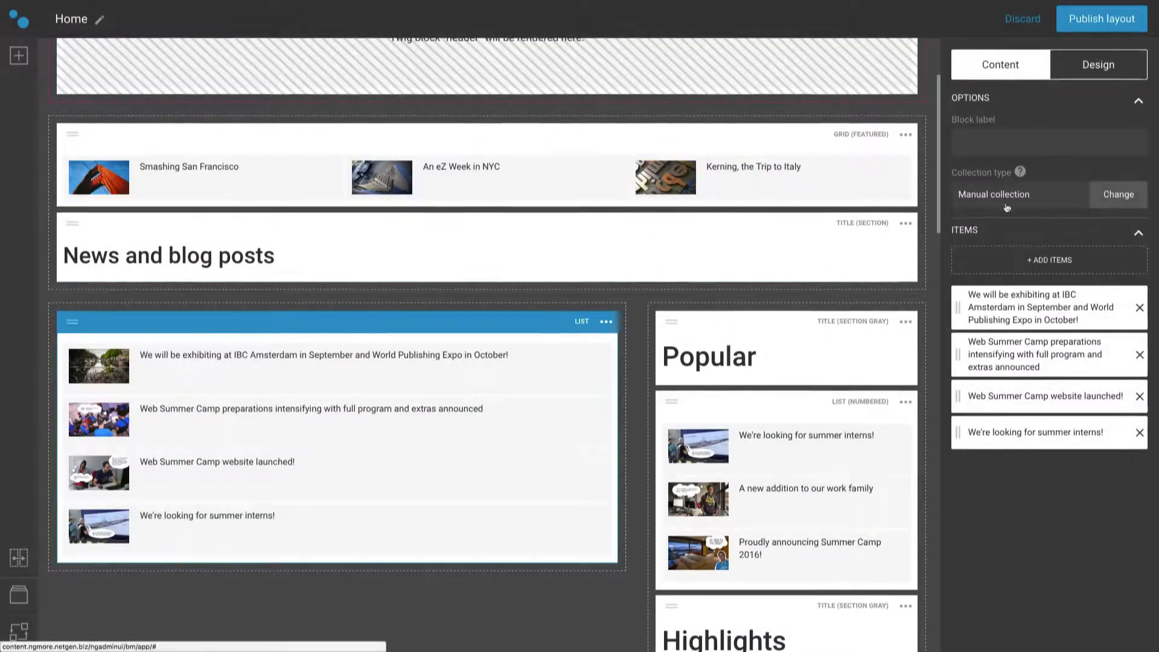
left_click(1118, 194)
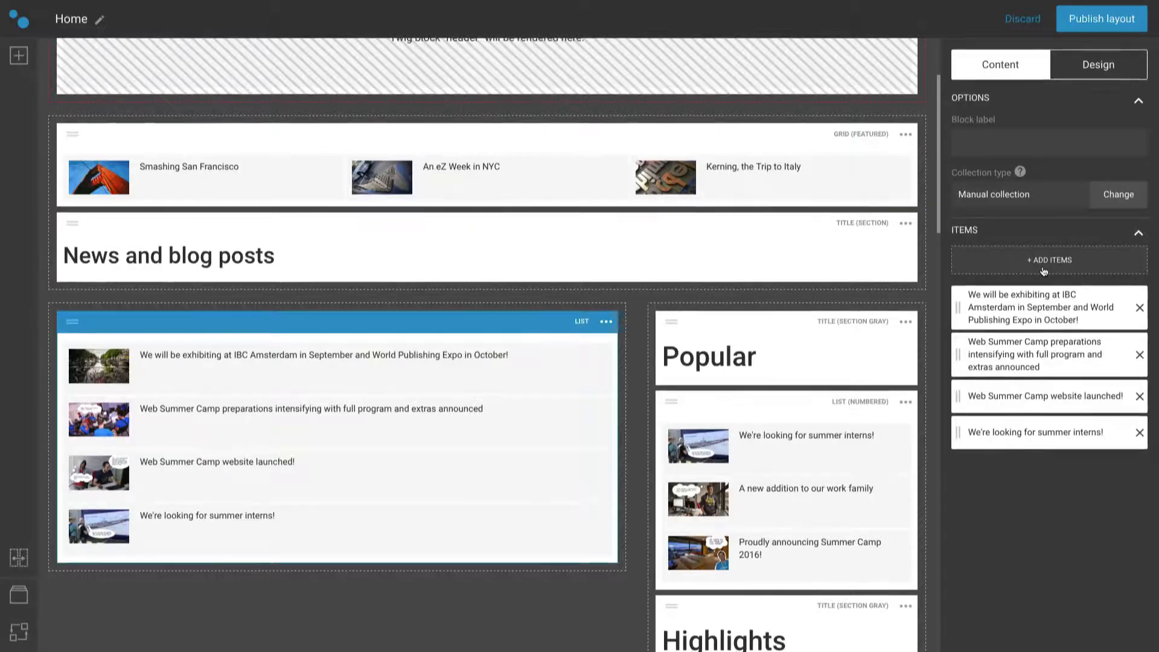
left_click(1048, 260)
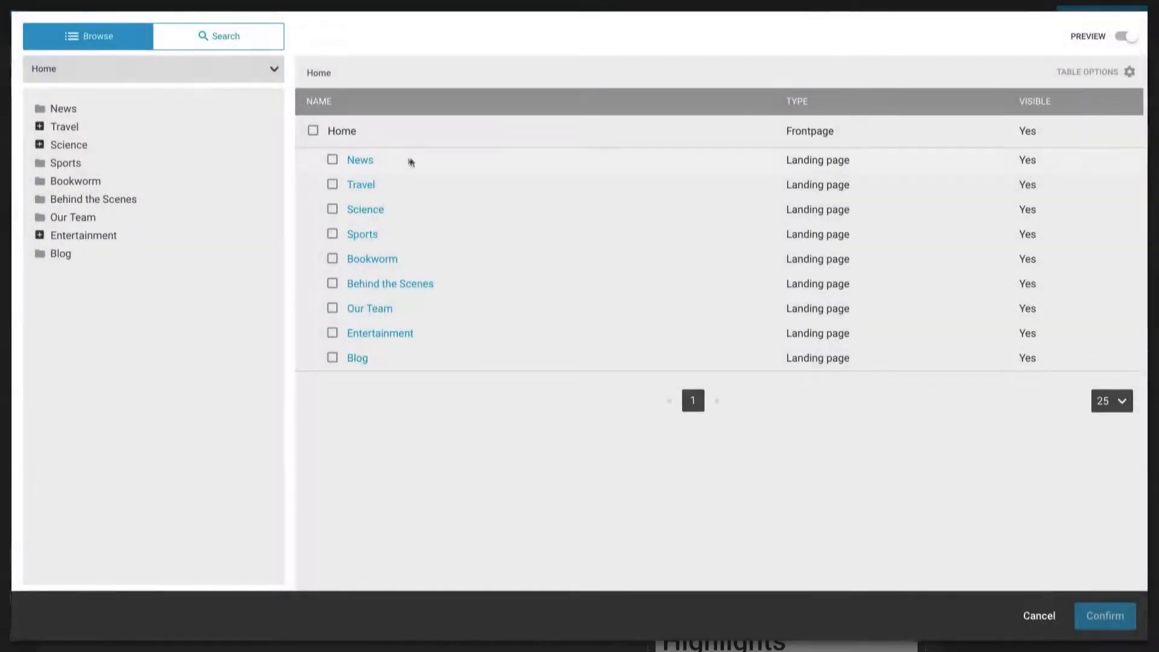
Pick 'An eZ week in NYC' from News so it leads the news list.
left_click(359, 159)
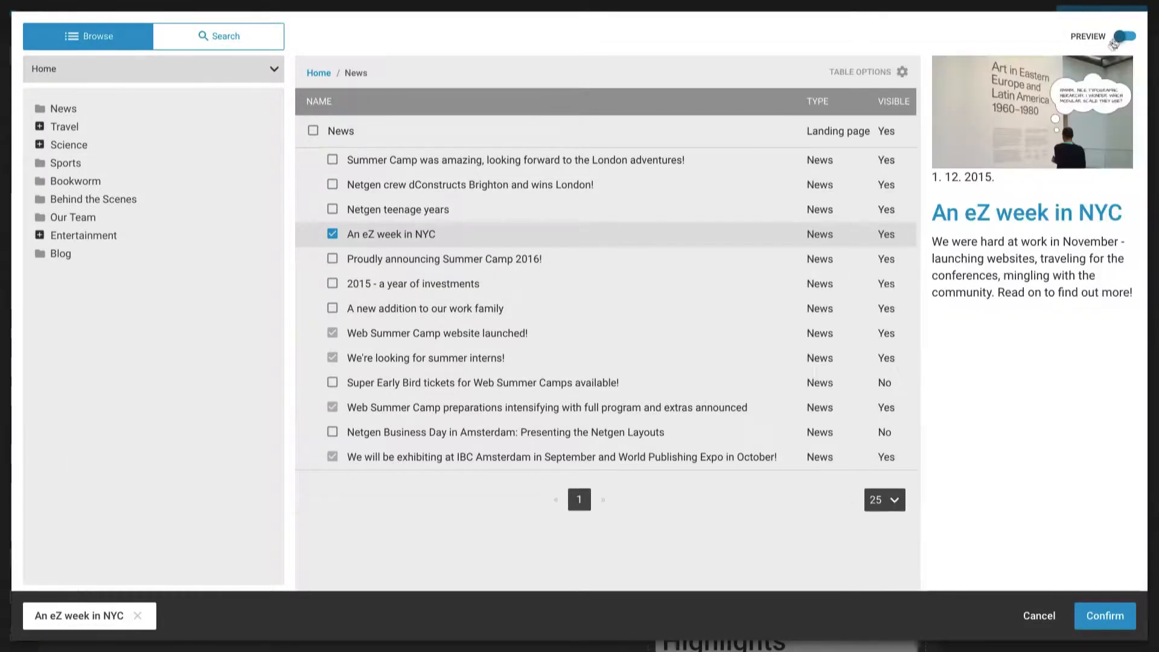
mouse_move(1109, 484)
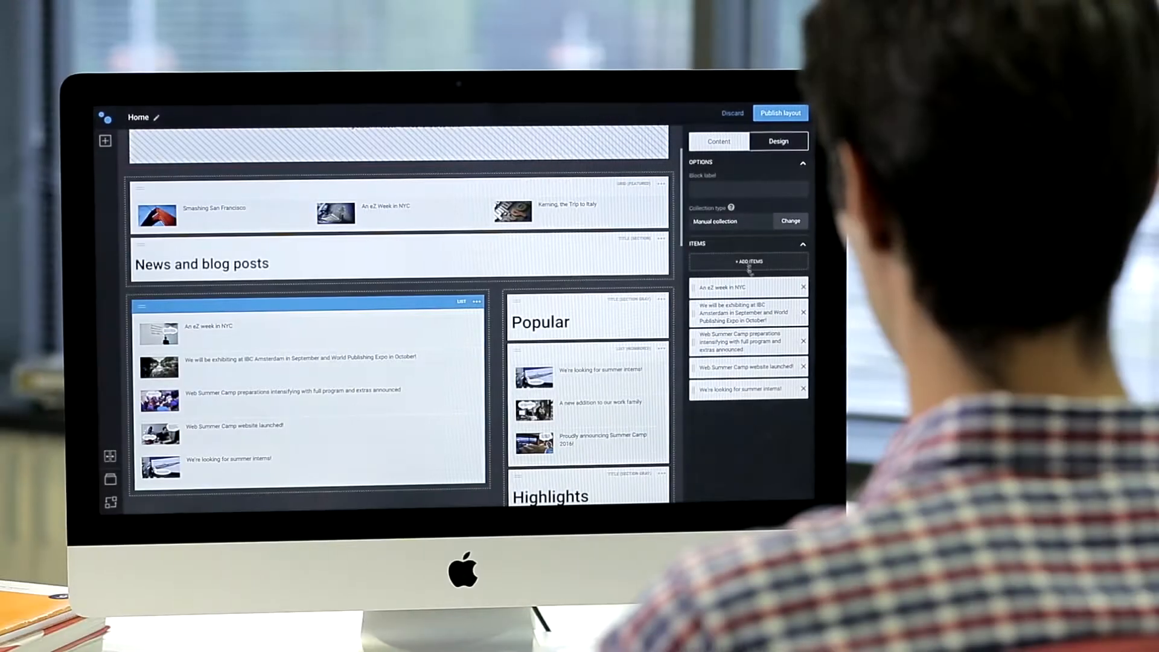
left_click(790, 221)
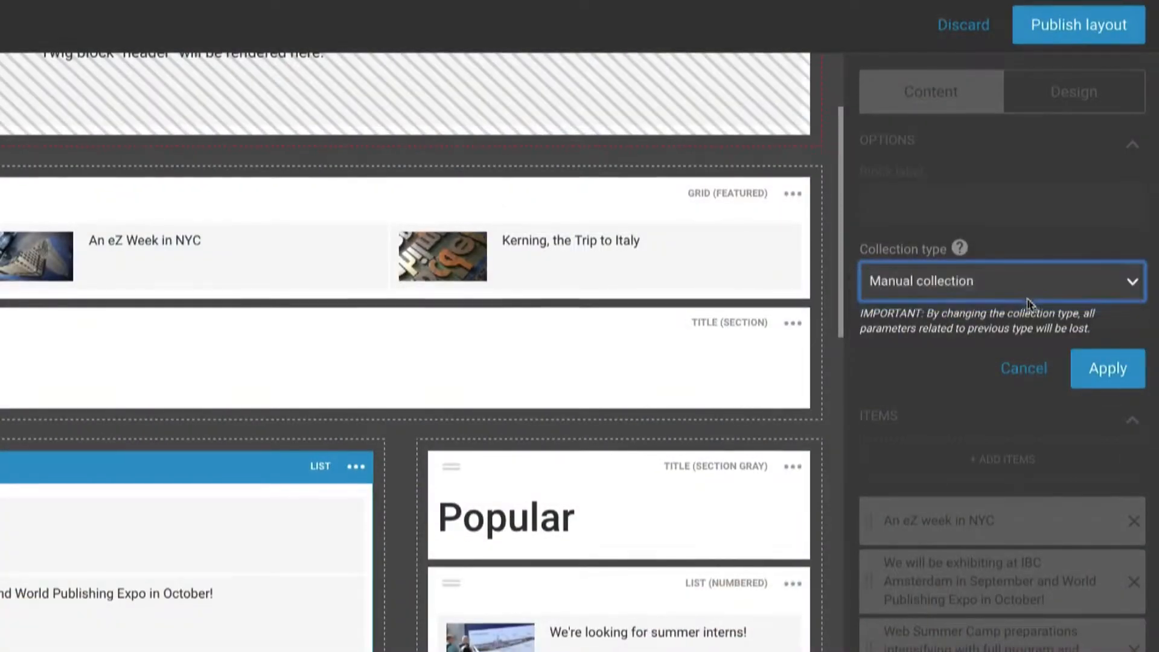
Change the news list's collection type to Dynamic collection and apply it.
left_click(1001, 281)
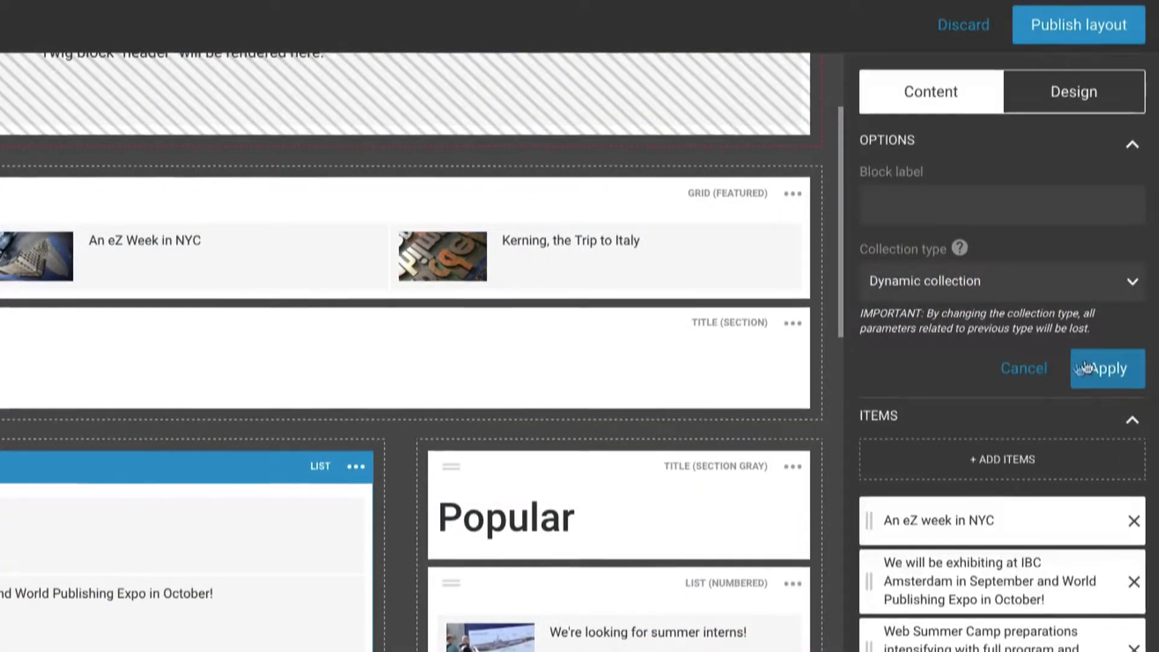
left_click(1107, 368)
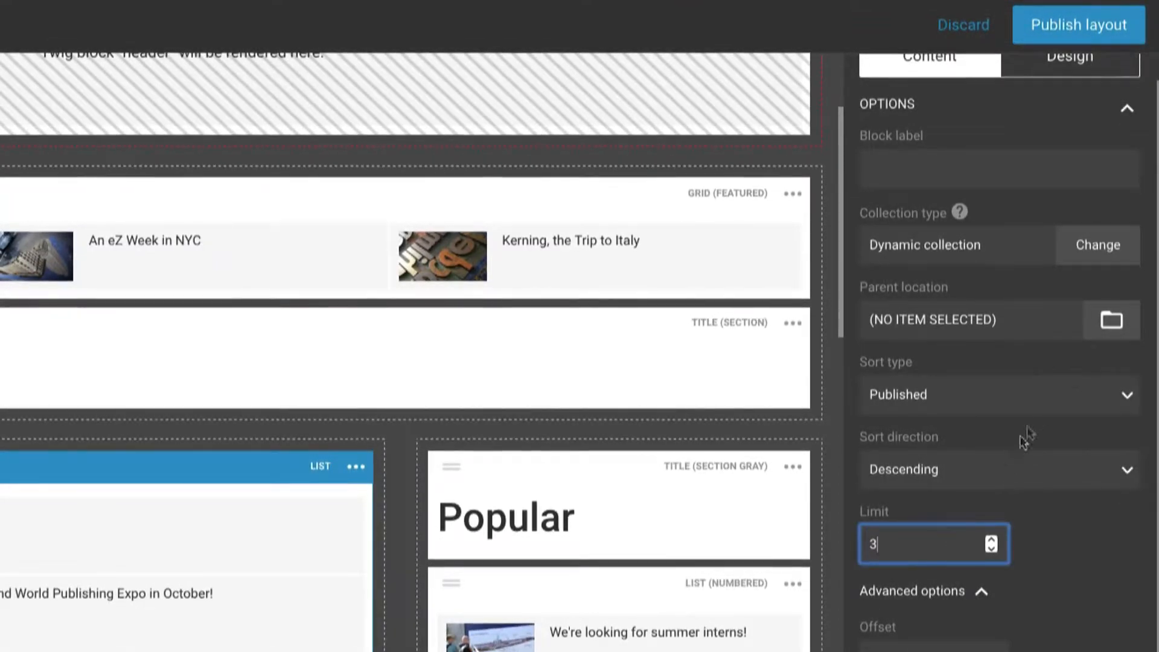
Set the dynamic collection's parent location to the Blog section.
left_click(1111, 319)
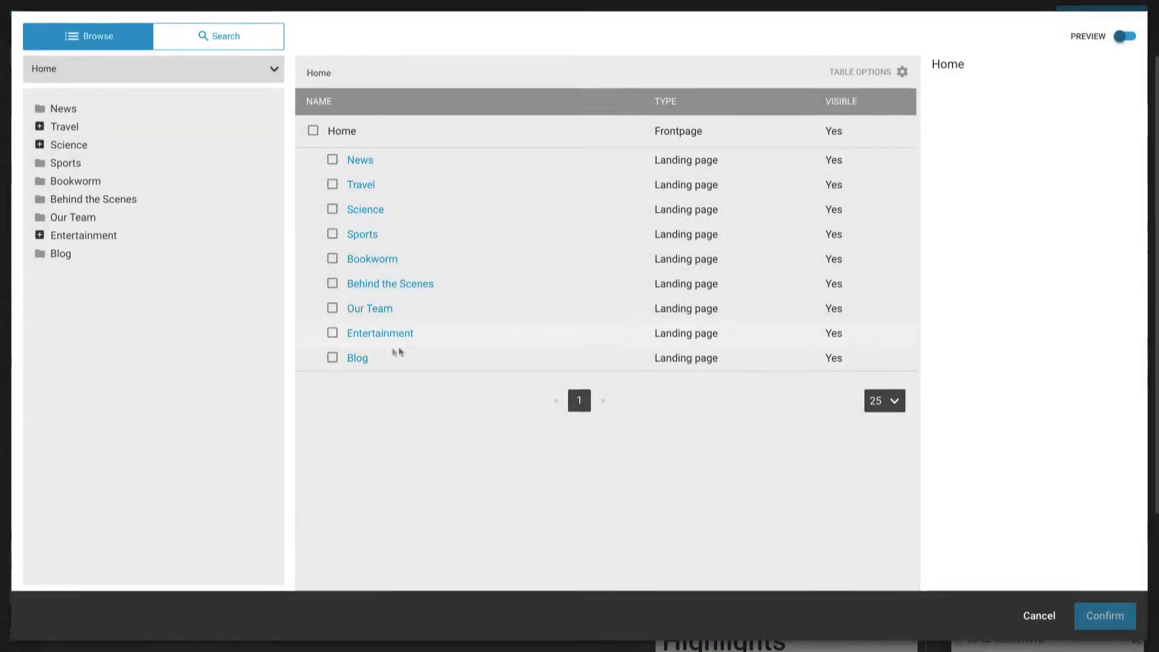
left_click(332, 358)
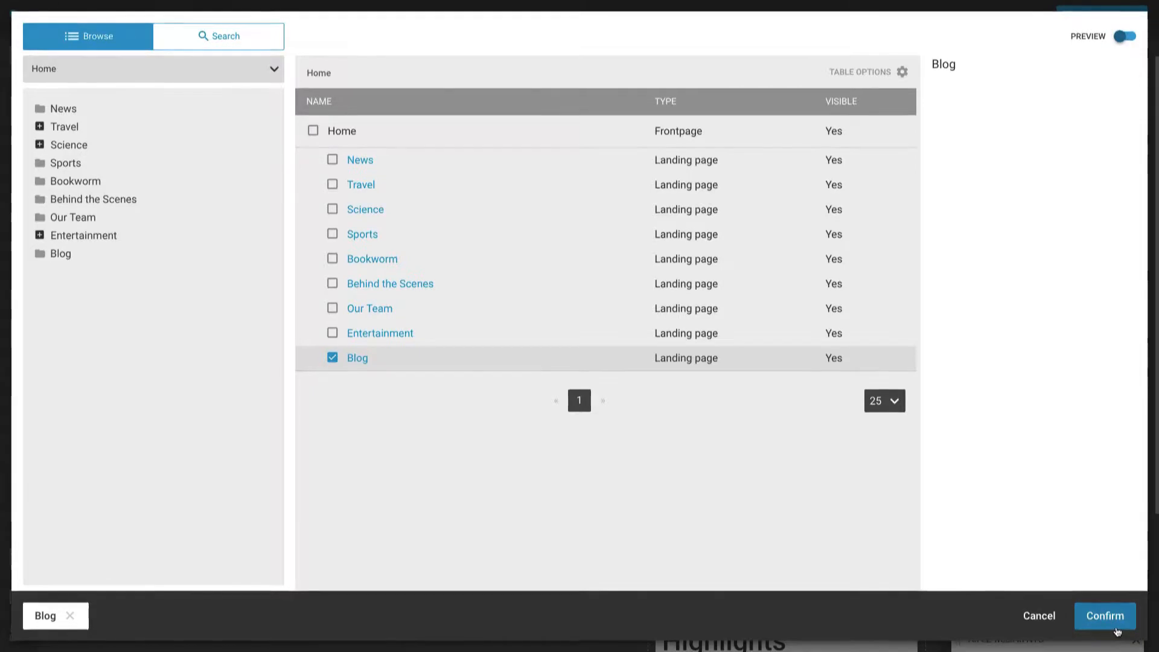
left_click(1104, 616)
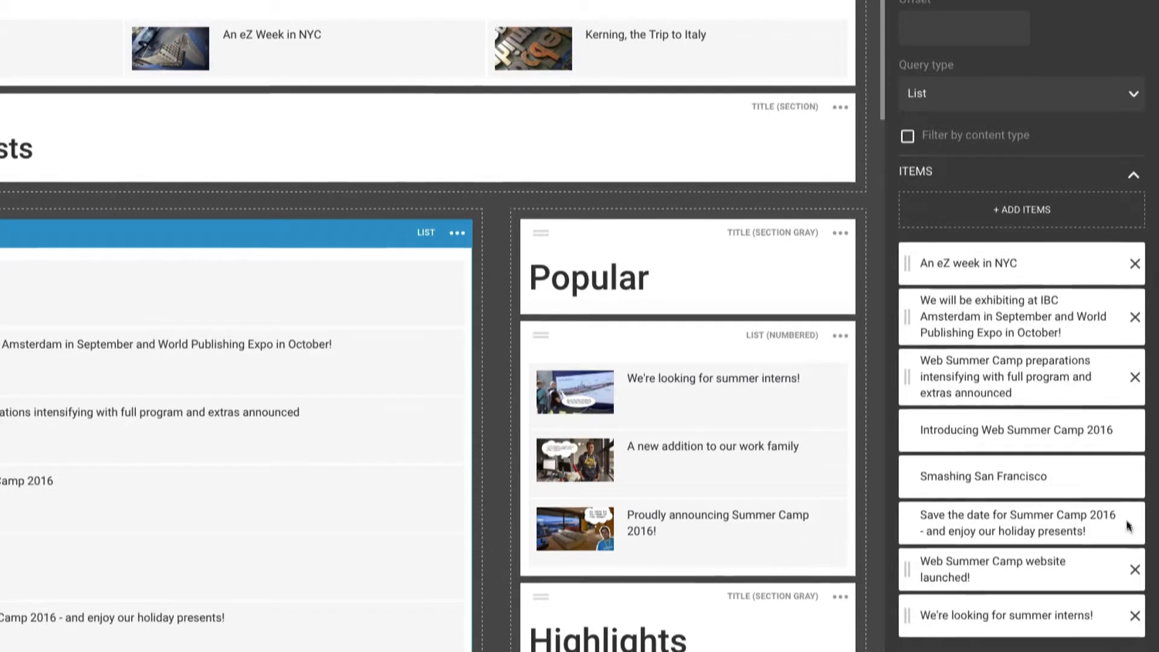
Remove the 'Web Summer Camp preparations' article from the news list's pinned items.
left_click(1136, 376)
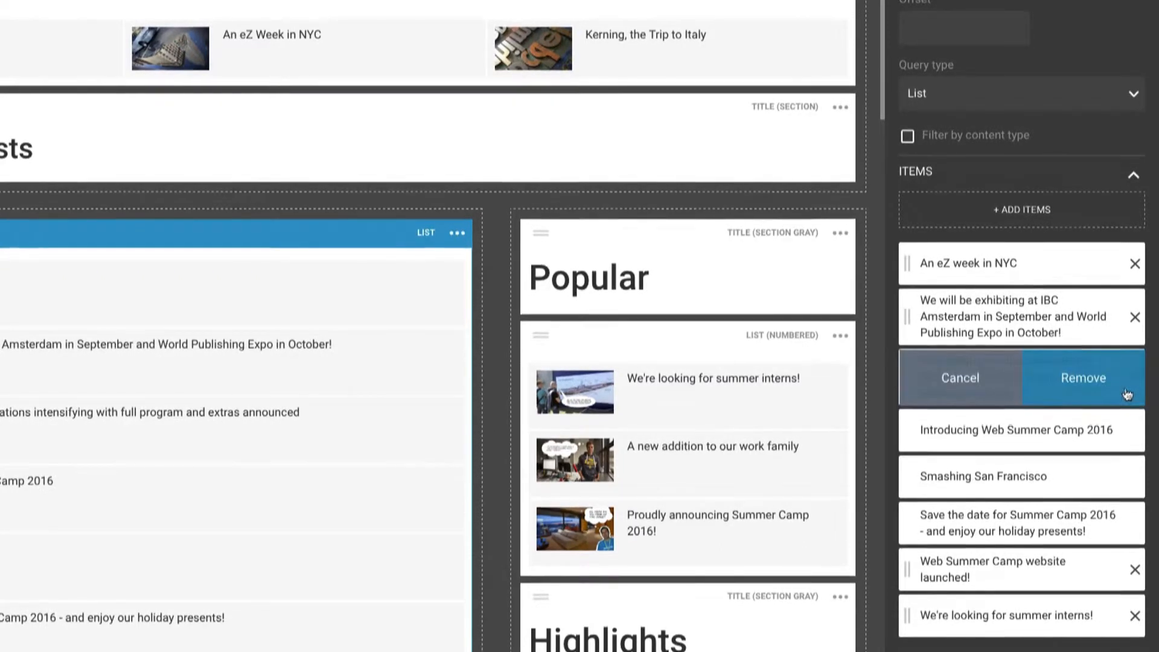
left_click(959, 378)
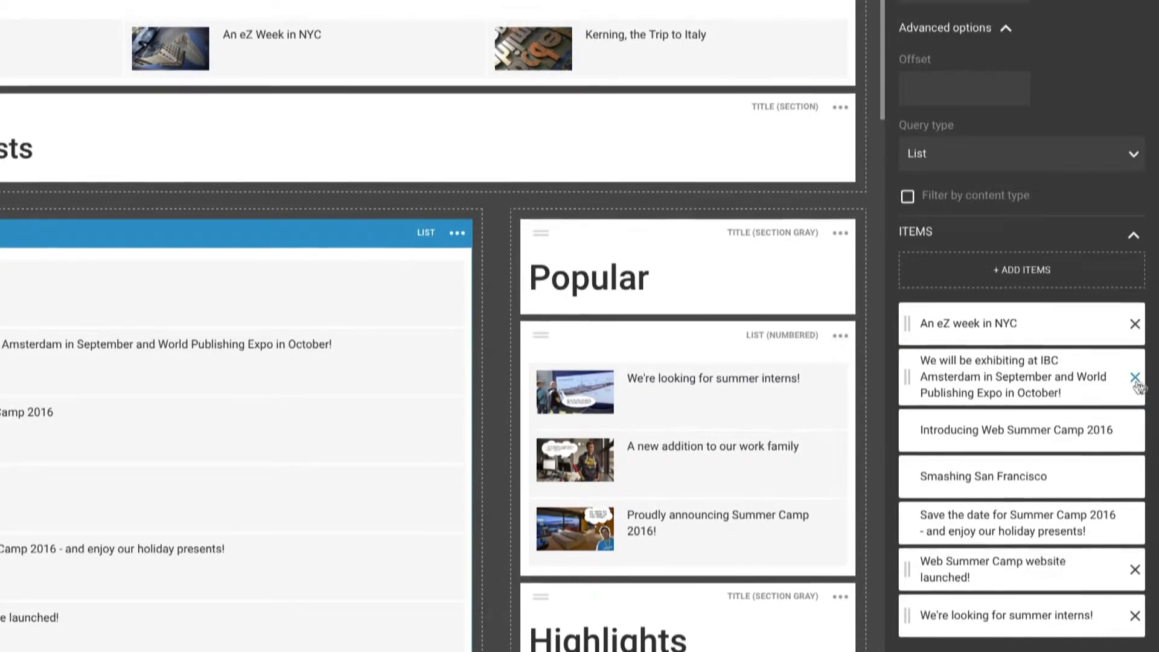